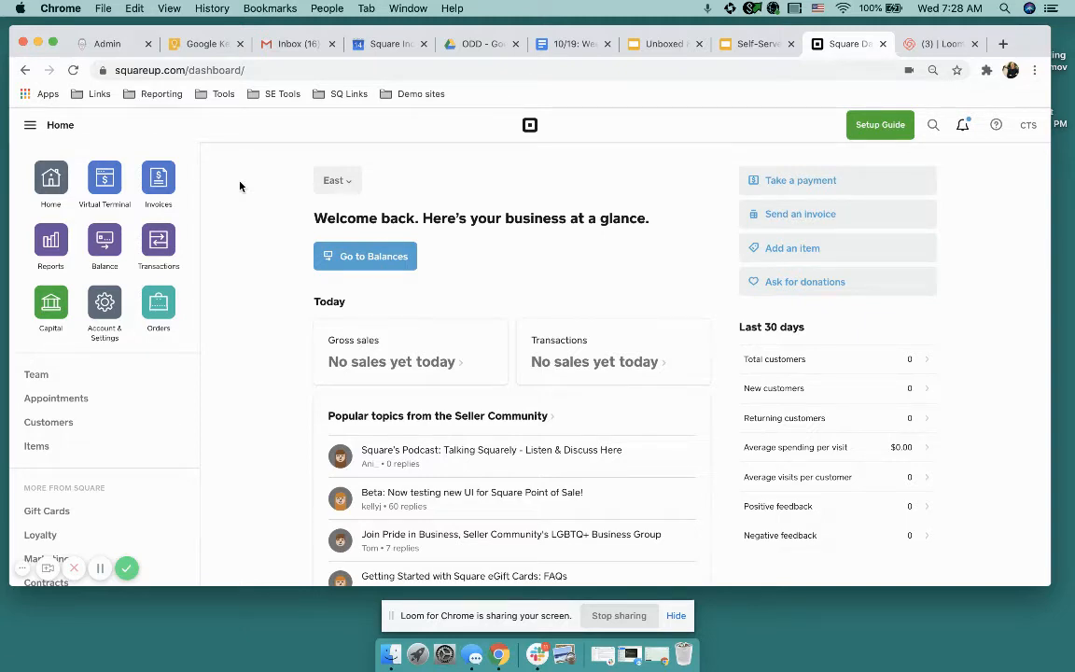
pyautogui.moveTo(220, 269)
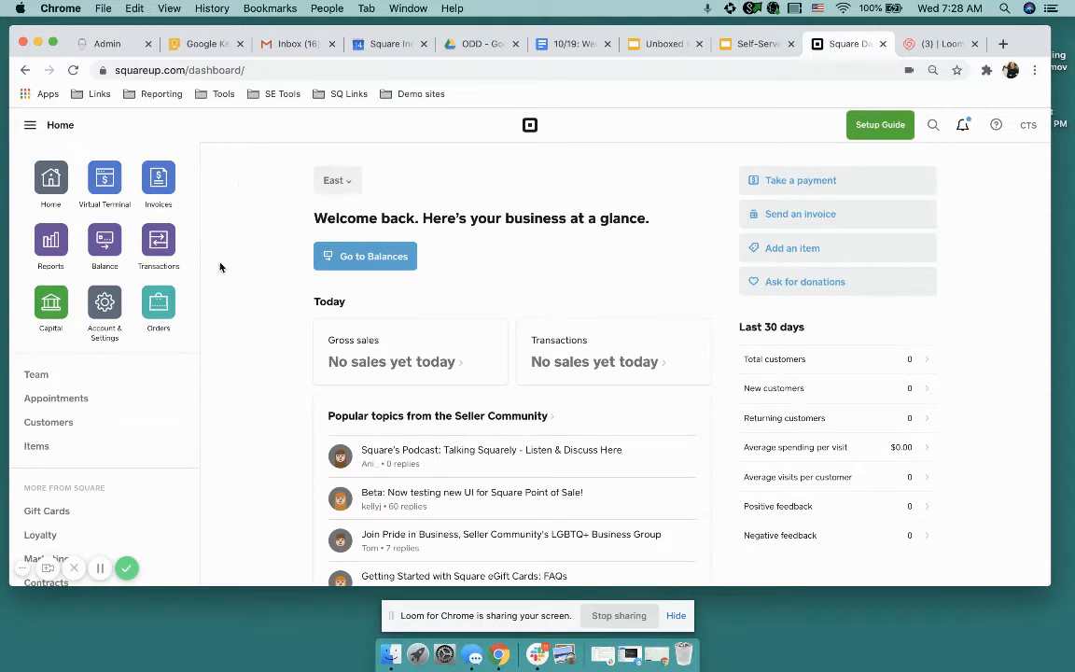
pyautogui.moveTo(157, 240)
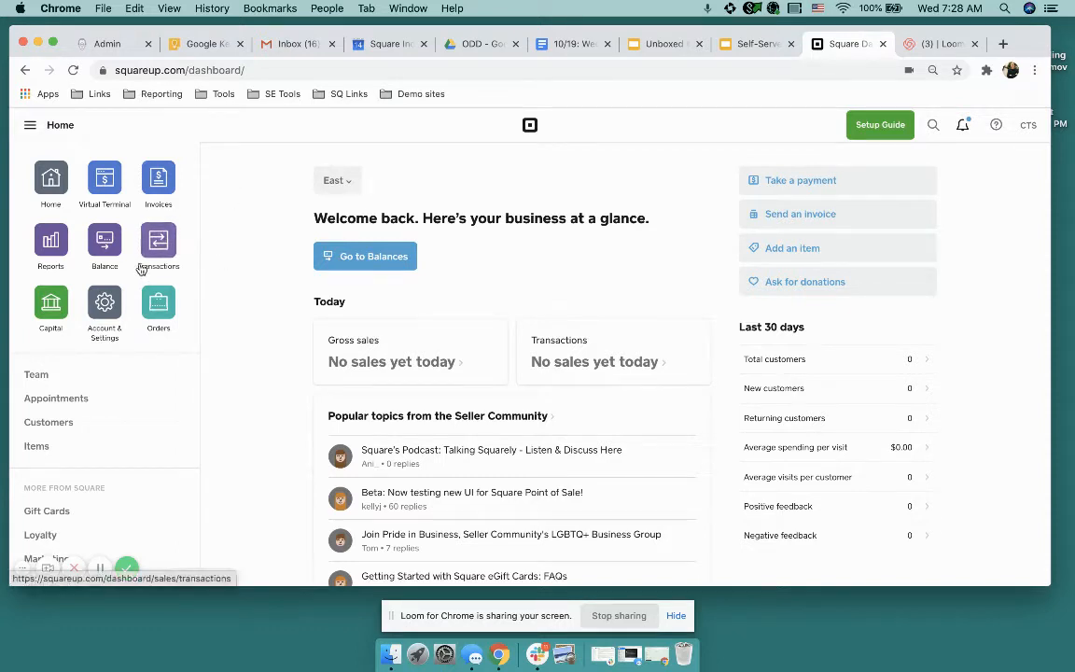
pyautogui.moveTo(282, 371)
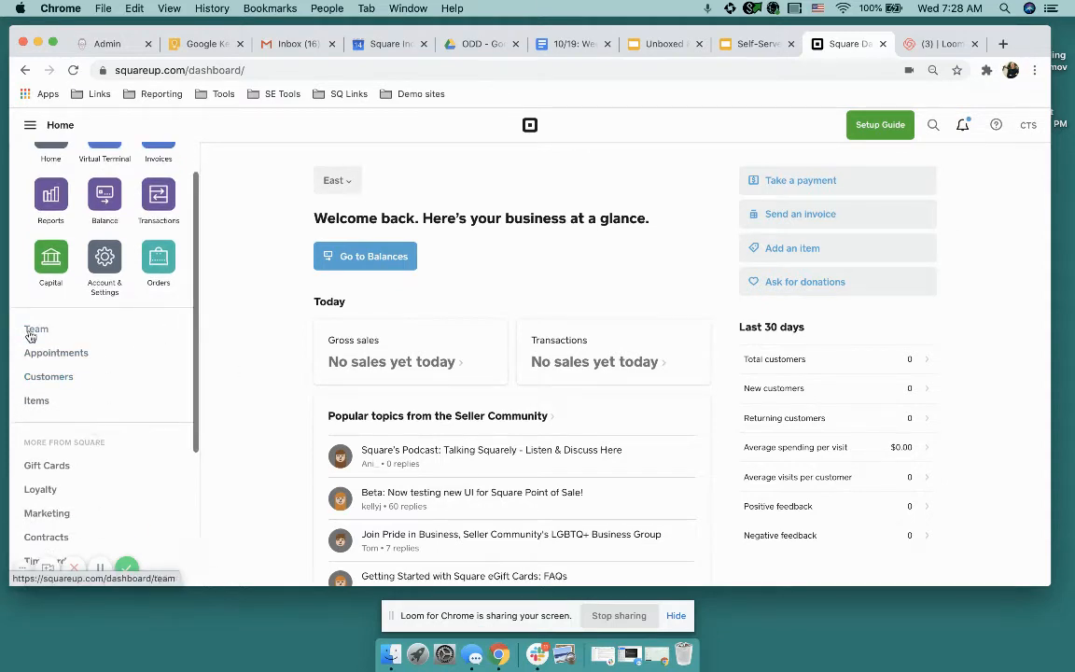
# Go to Team, then Permissions, and open the Team Permissions set for editing.
pyautogui.click(35, 329)
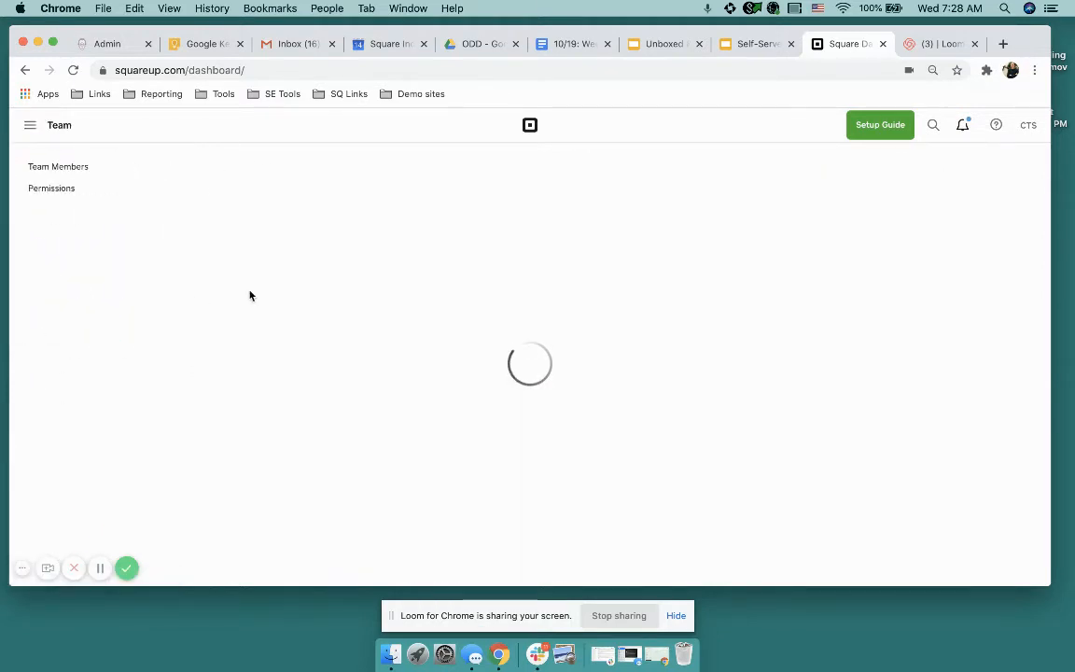
pyautogui.click(57, 166)
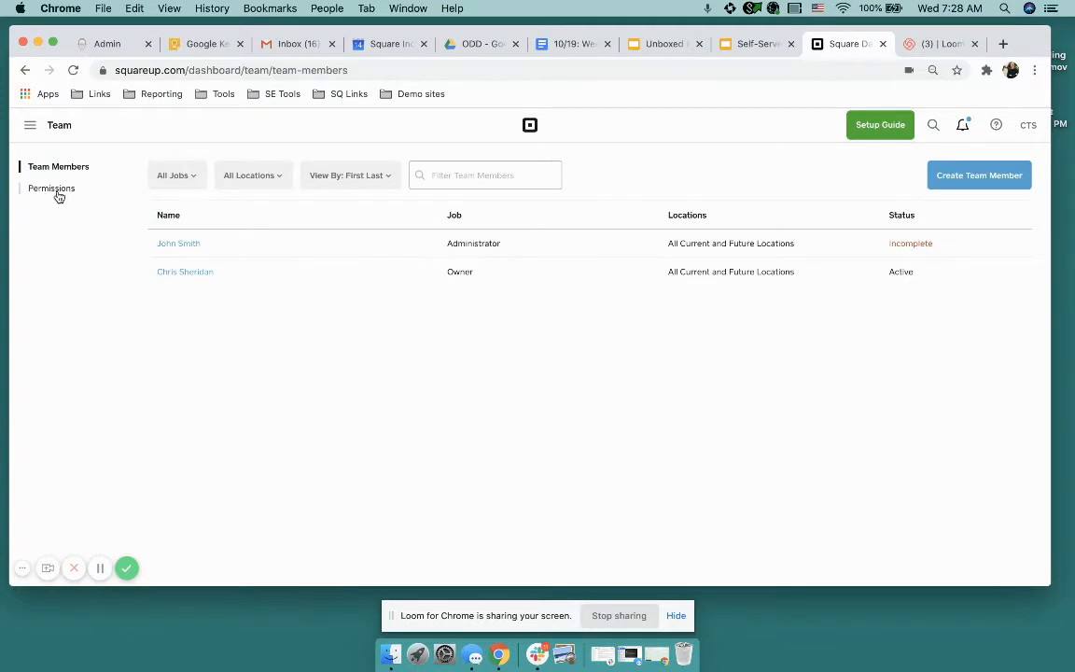
pyautogui.click(52, 186)
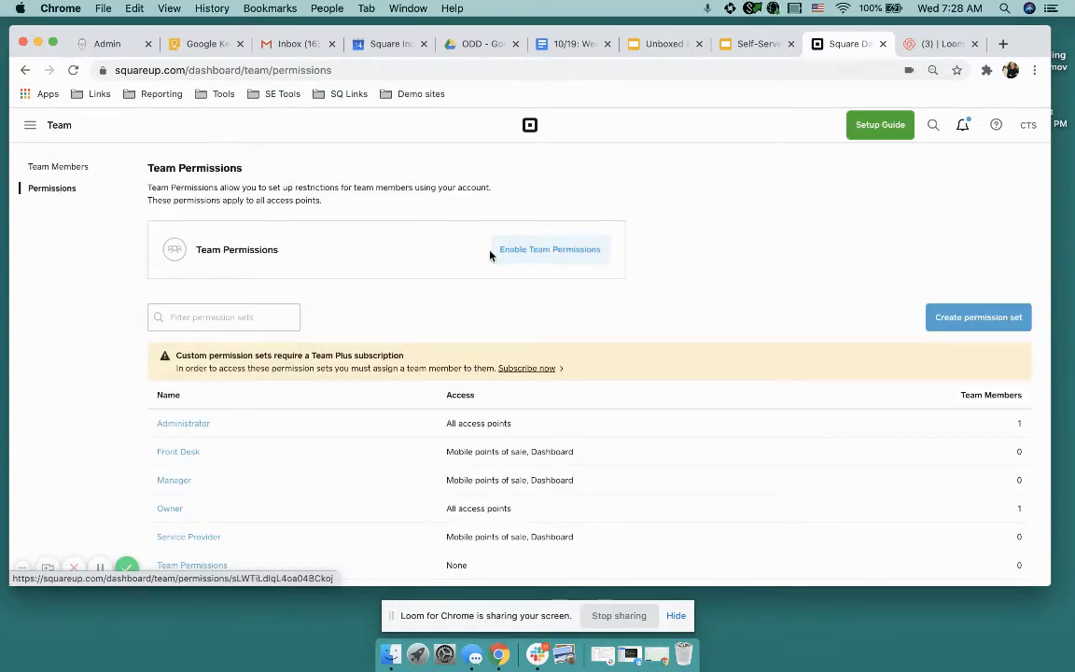
pyautogui.moveTo(556, 263)
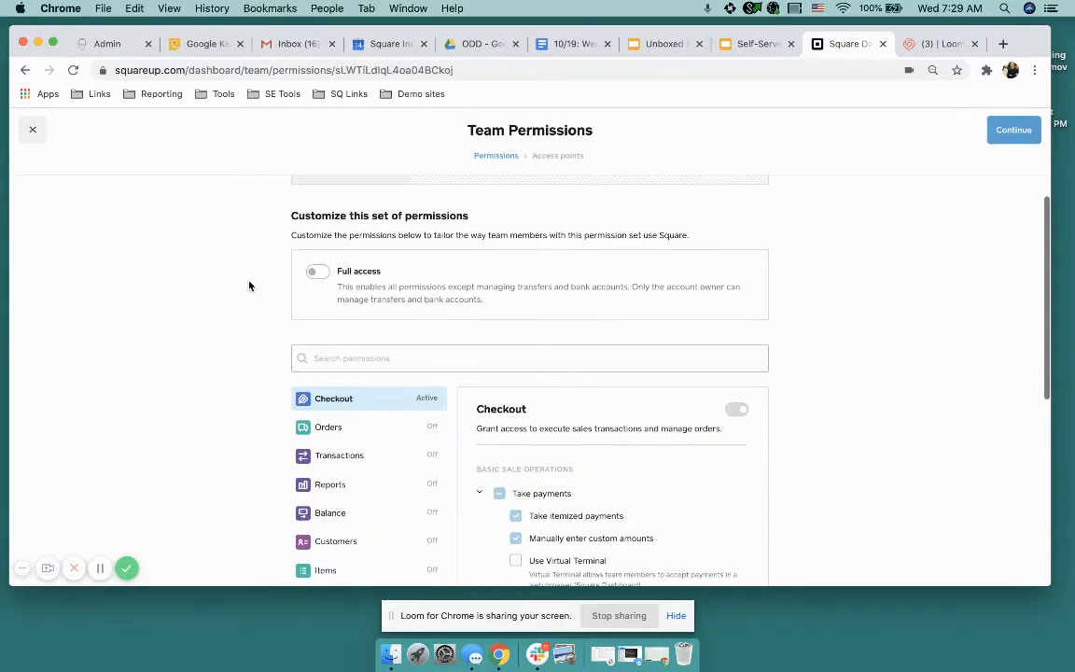
# Locate the Online permission category in the list and show its details.
pyautogui.scroll(-3)
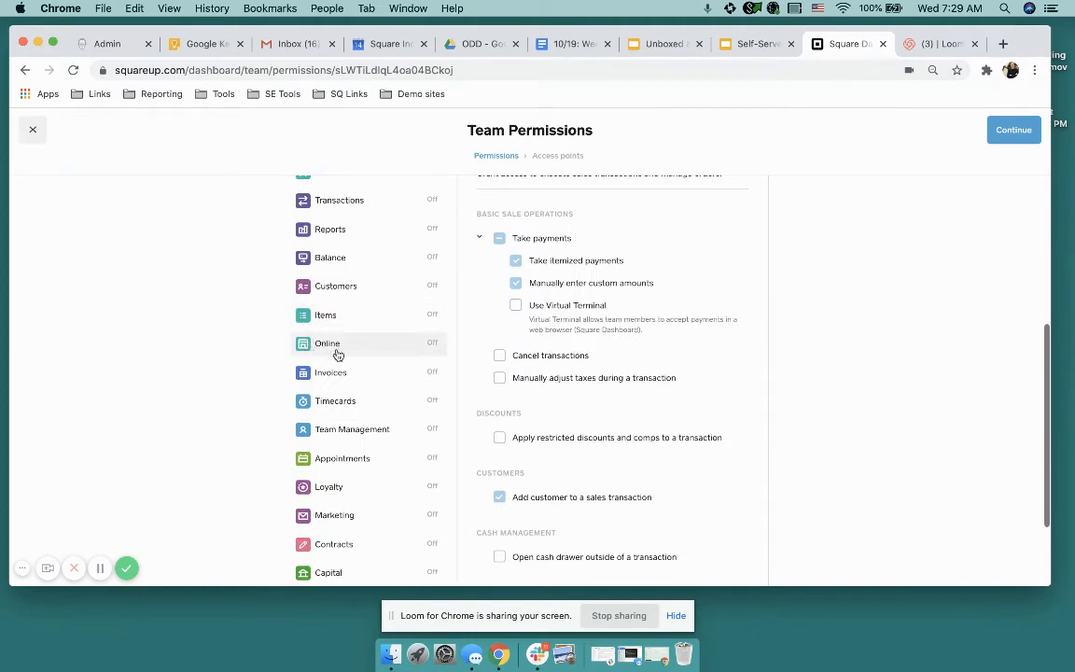
pyautogui.moveTo(372, 348)
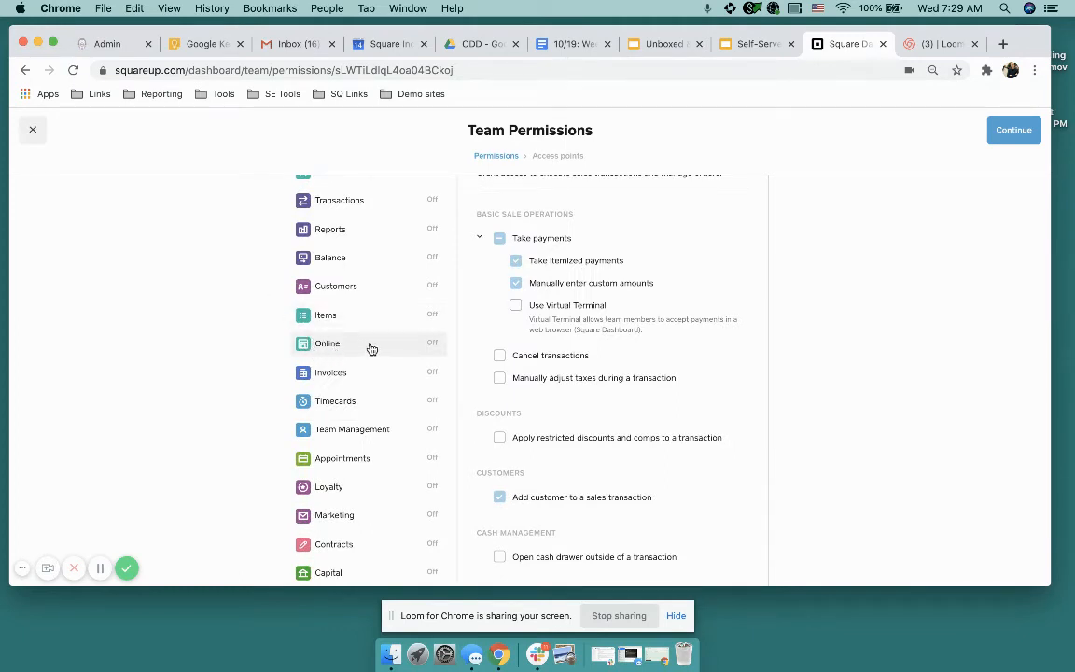
pyautogui.click(329, 344)
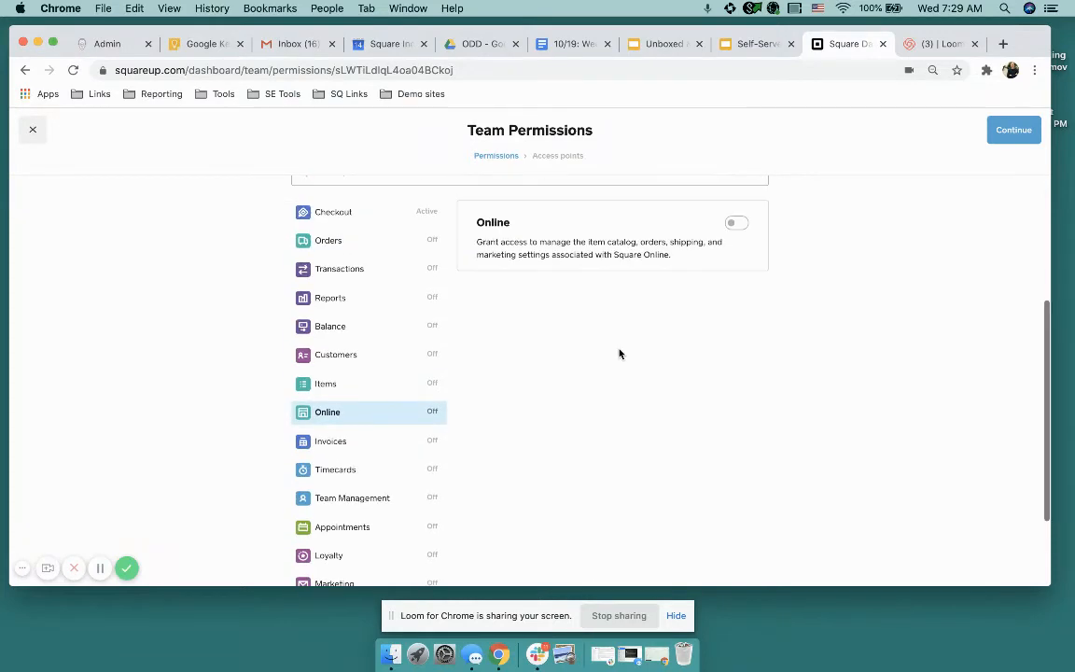
# Switch the Online permission on so it shows as Active.
pyautogui.click(735, 222)
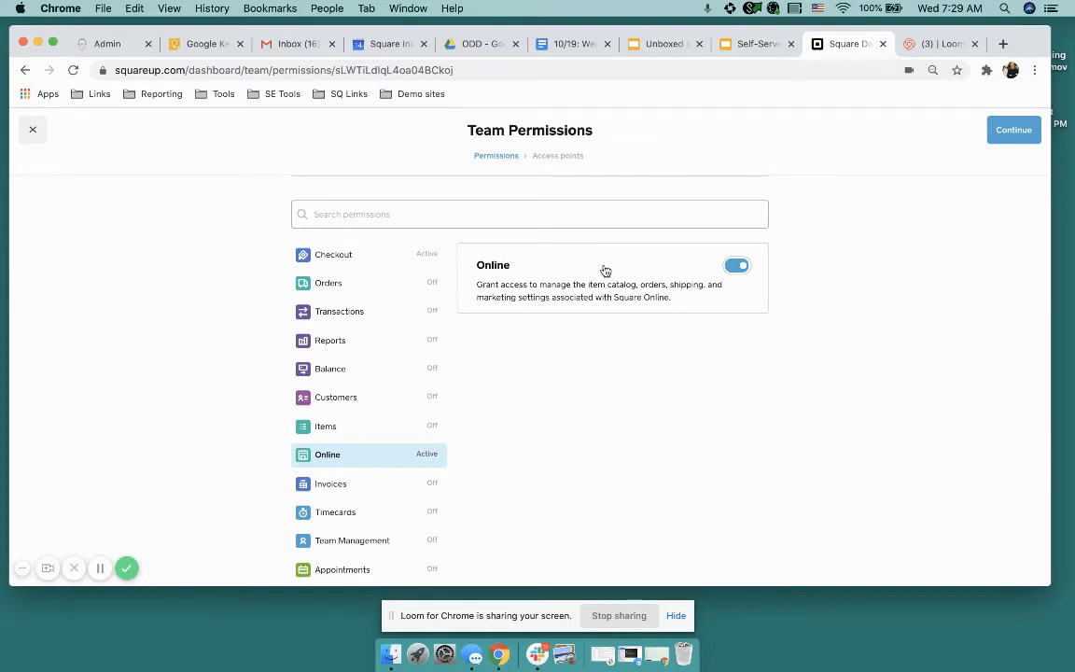
pyautogui.moveTo(545, 320)
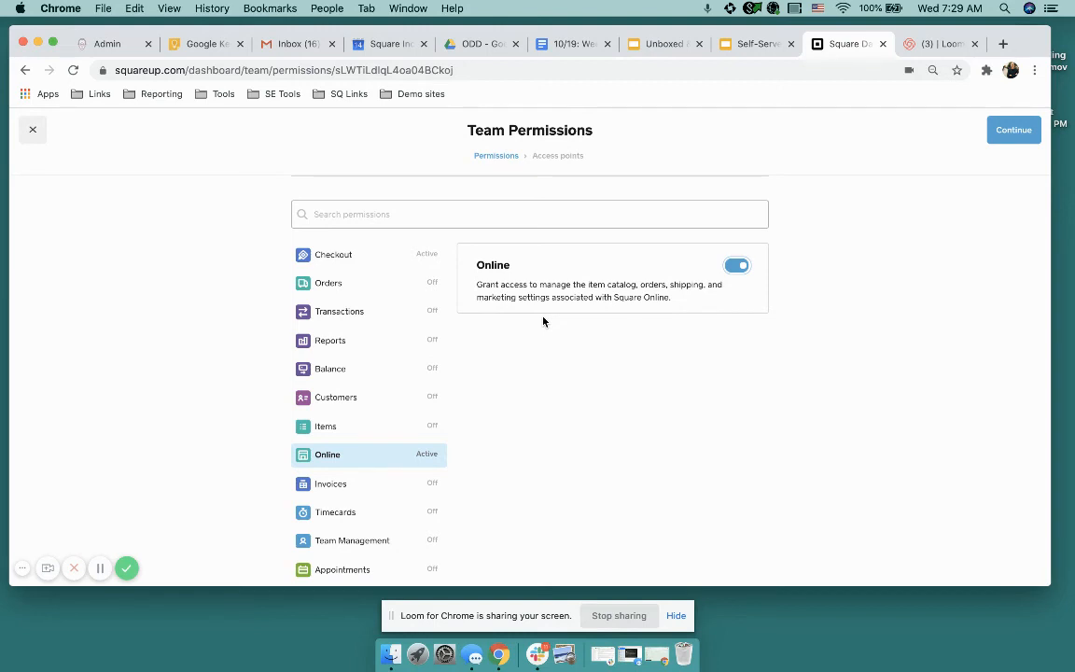
pyautogui.moveTo(556, 362)
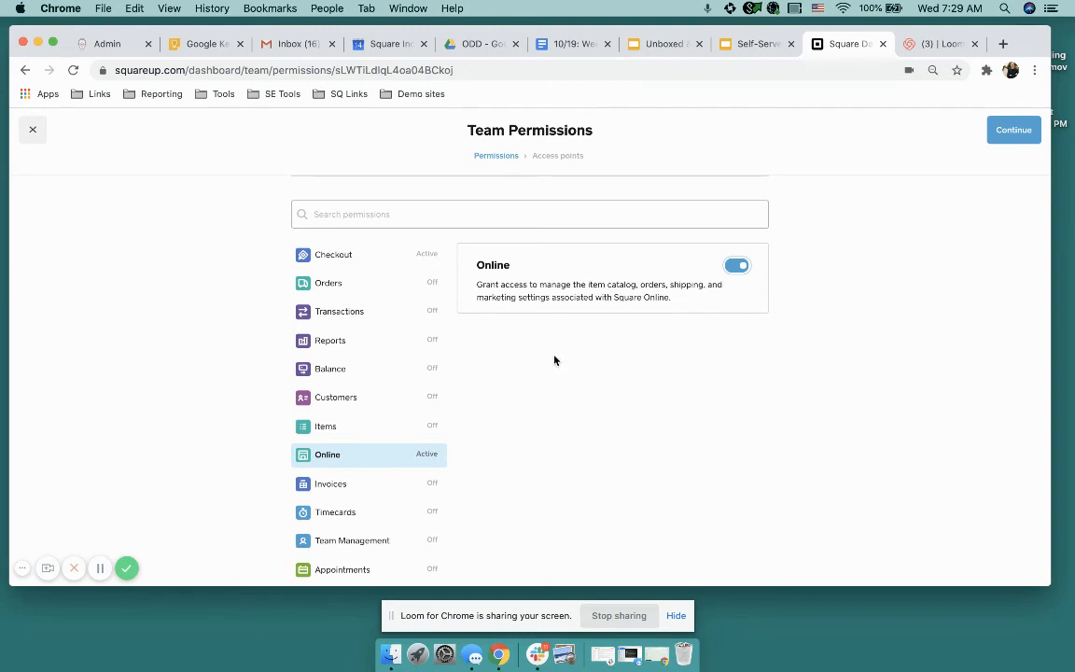